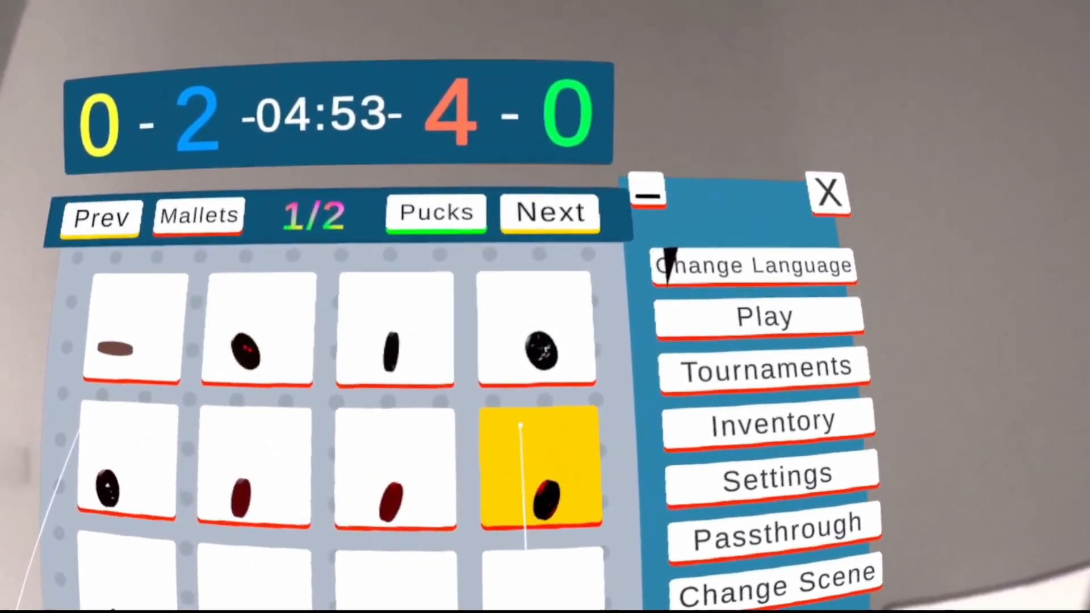
Switch the Inventory panel from Pucks to the Mallets collection.
left_click(199, 215)
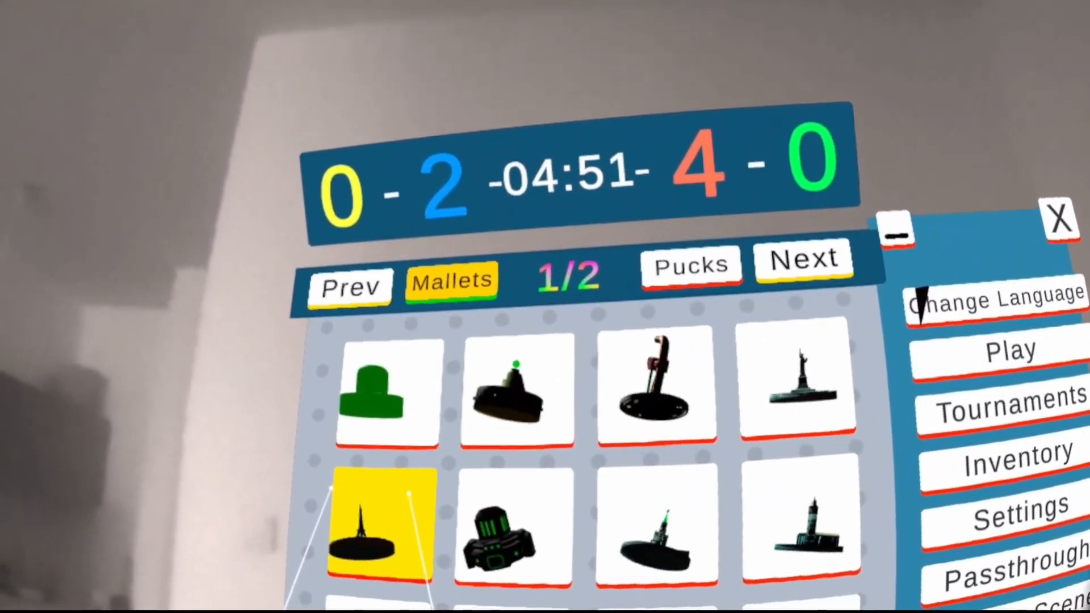